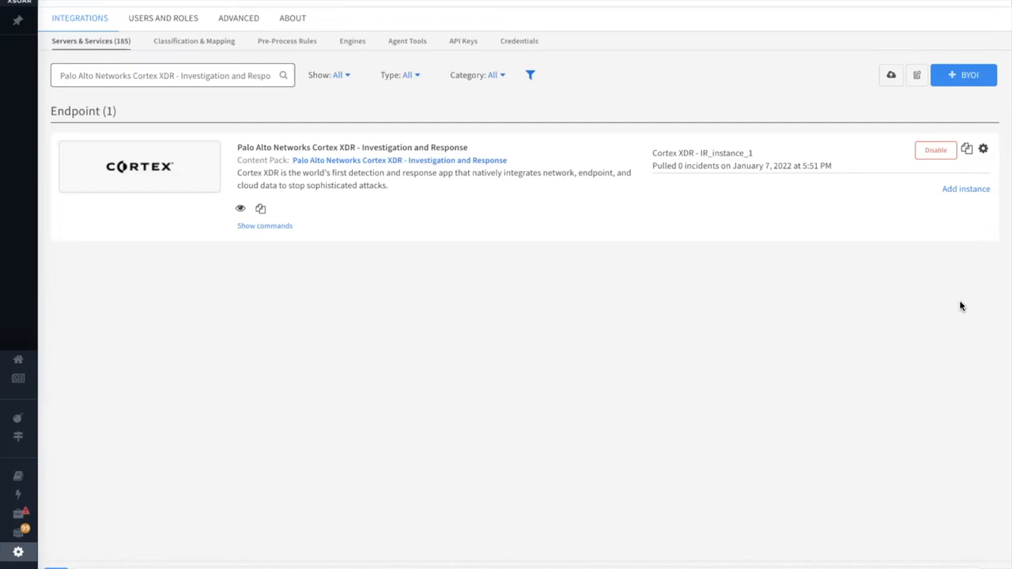
{"action": "mouse_move", "coordinate": [964, 218]}
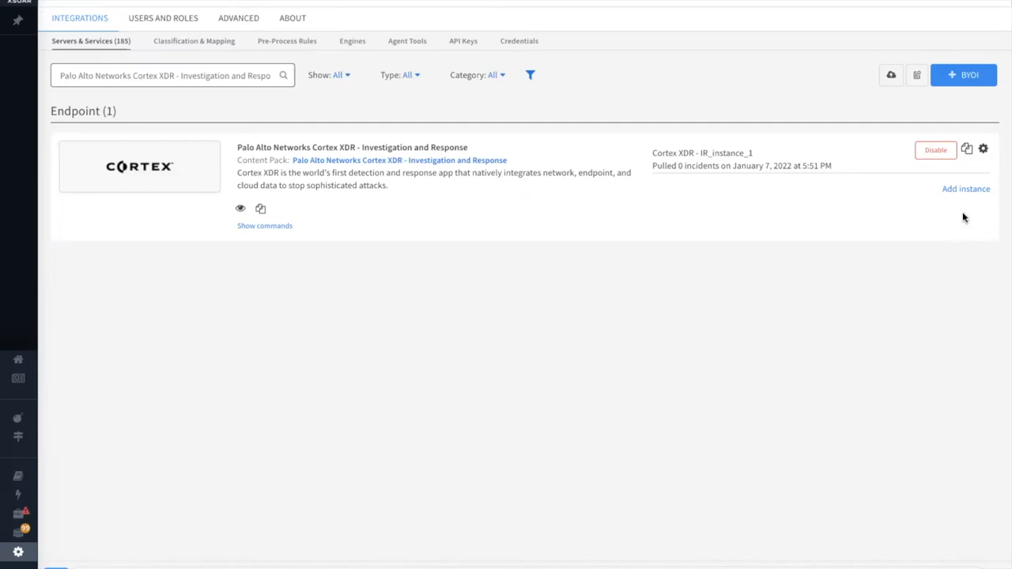
Add a new Cortex XDR instance and review its Instance Settings connection fields
{"action": "left_click", "coordinate": [965, 188]}
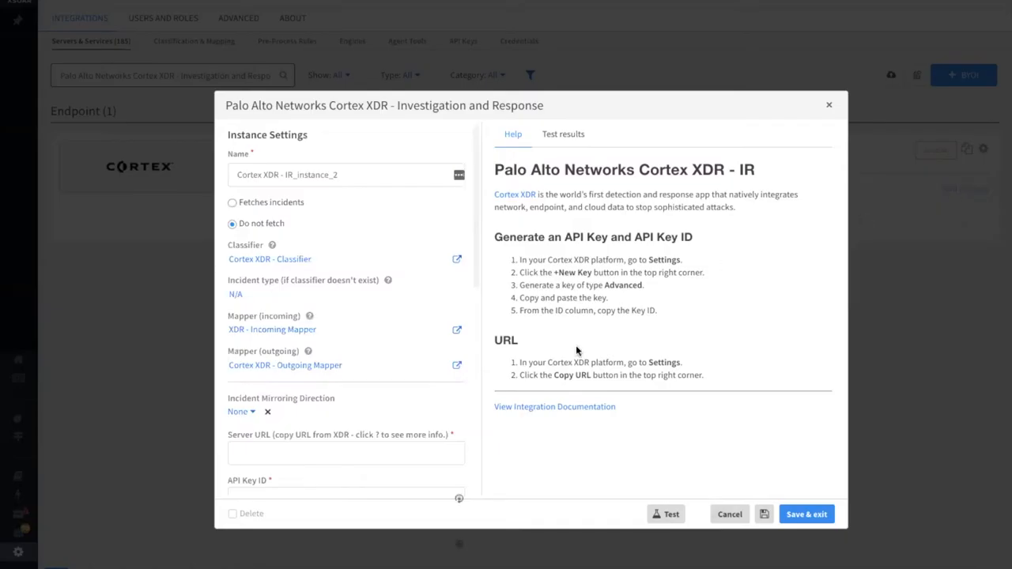
{"action": "mouse_move", "coordinate": [217, 296]}
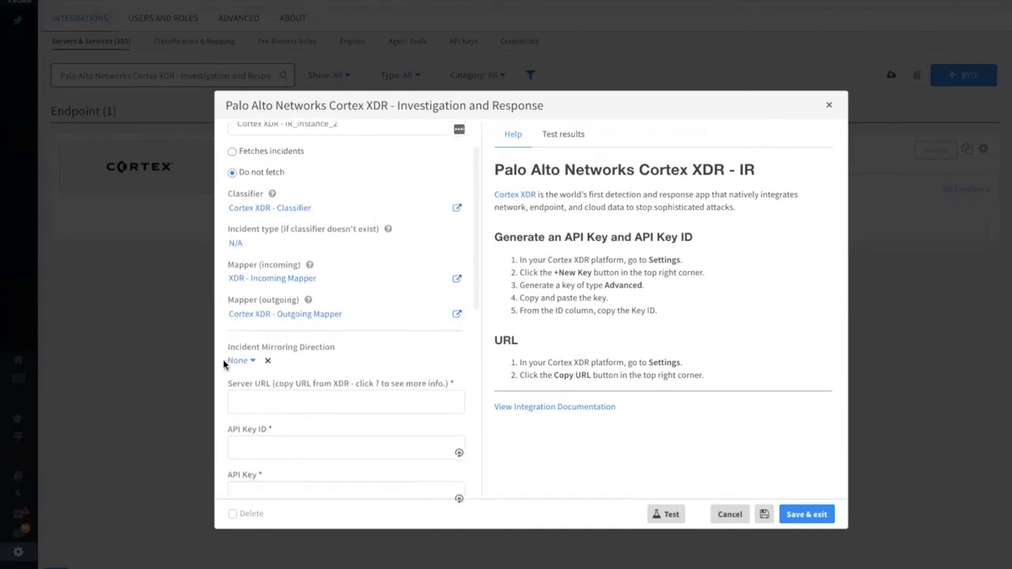
{"action": "scroll", "scroll_direction": "down", "scroll_amount": 3}
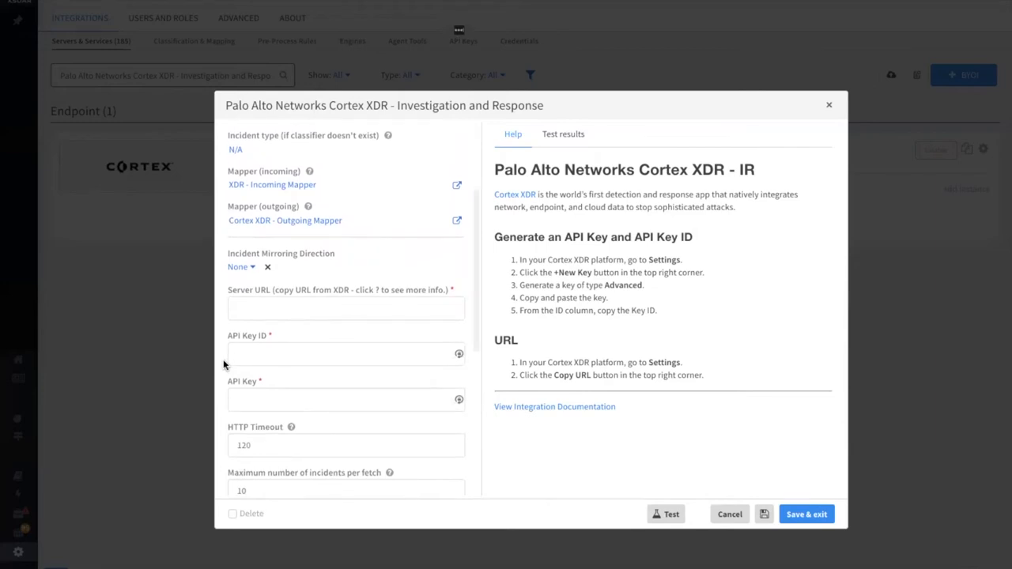
{"action": "mouse_move", "coordinate": [220, 261]}
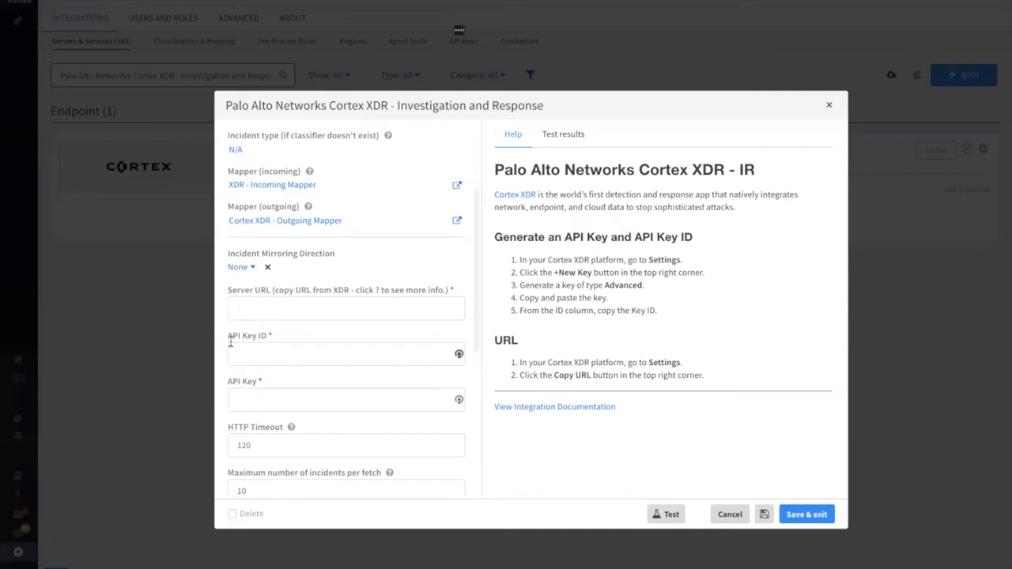
{"action": "scroll", "scroll_direction": "down", "scroll_amount": 3}
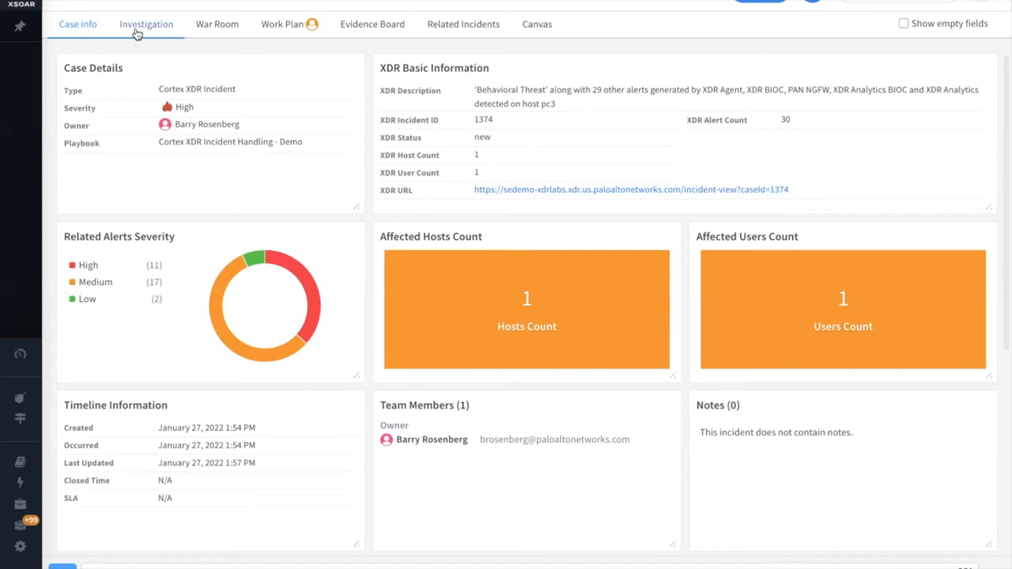
Browse the Investigation tab's XDR alerts, file and network artifacts, user accounts and indicators
{"action": "left_click", "coordinate": [146, 24]}
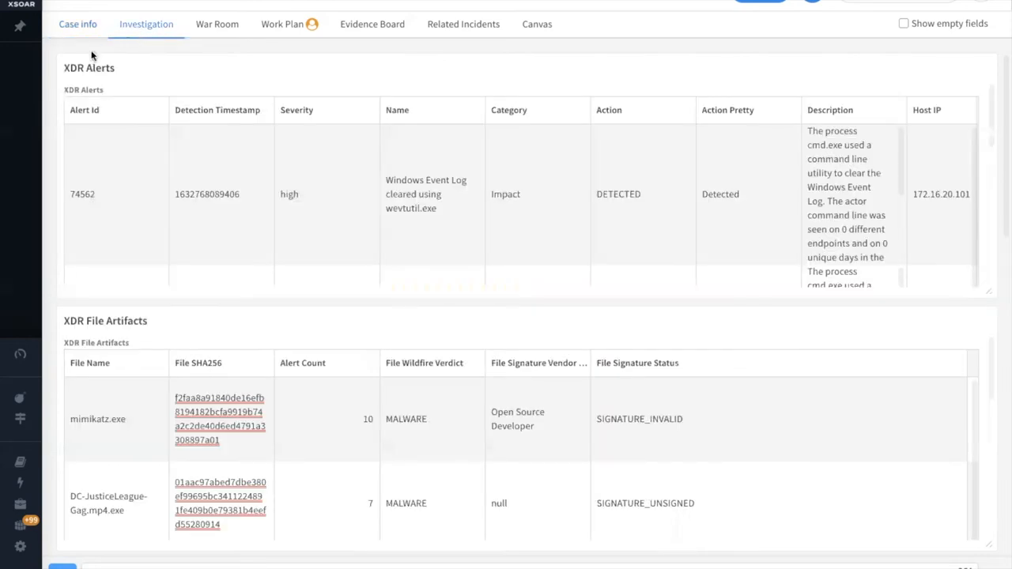
{"action": "scroll", "scroll_direction": "down", "scroll_amount": 3}
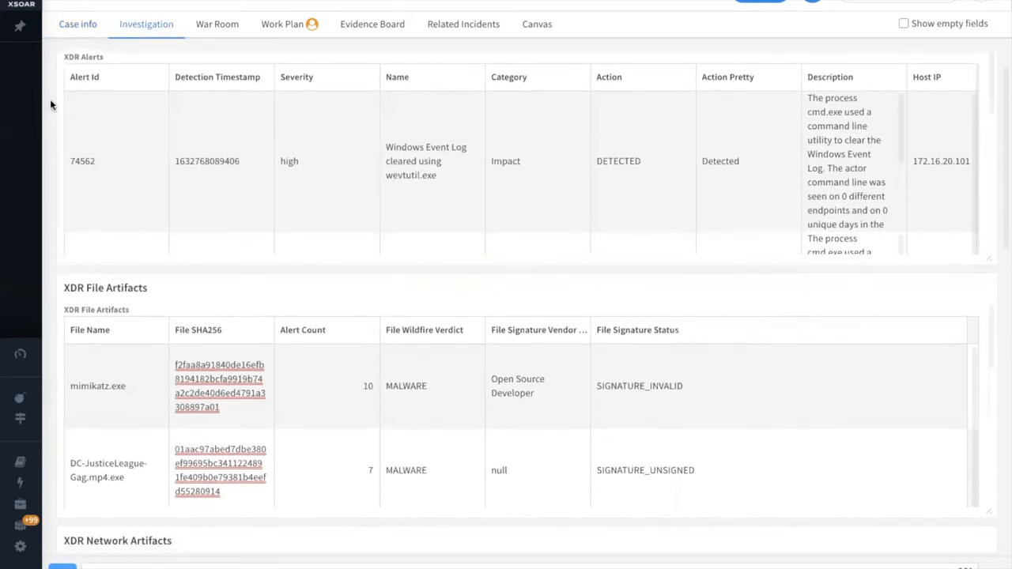
{"action": "scroll", "scroll_direction": "down", "scroll_amount": 3}
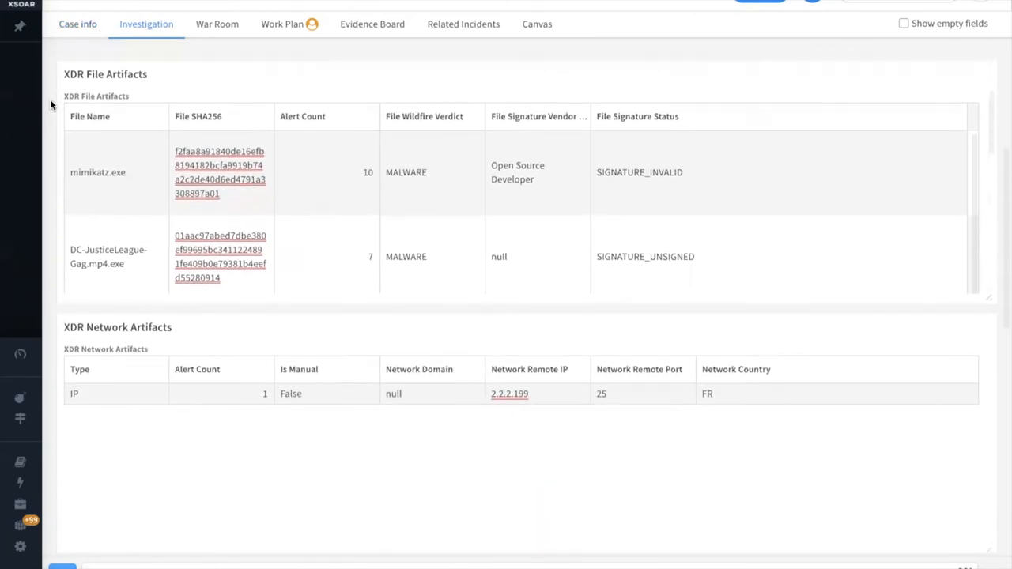
{"action": "scroll", "scroll_direction": "down", "scroll_amount": 3}
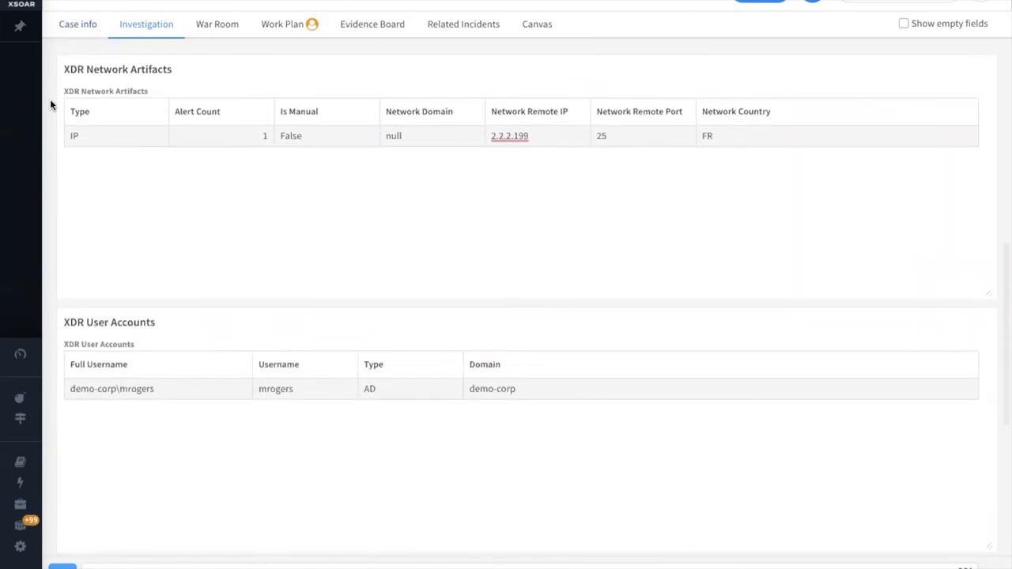
{"action": "scroll", "scroll_direction": "down", "scroll_amount": 3}
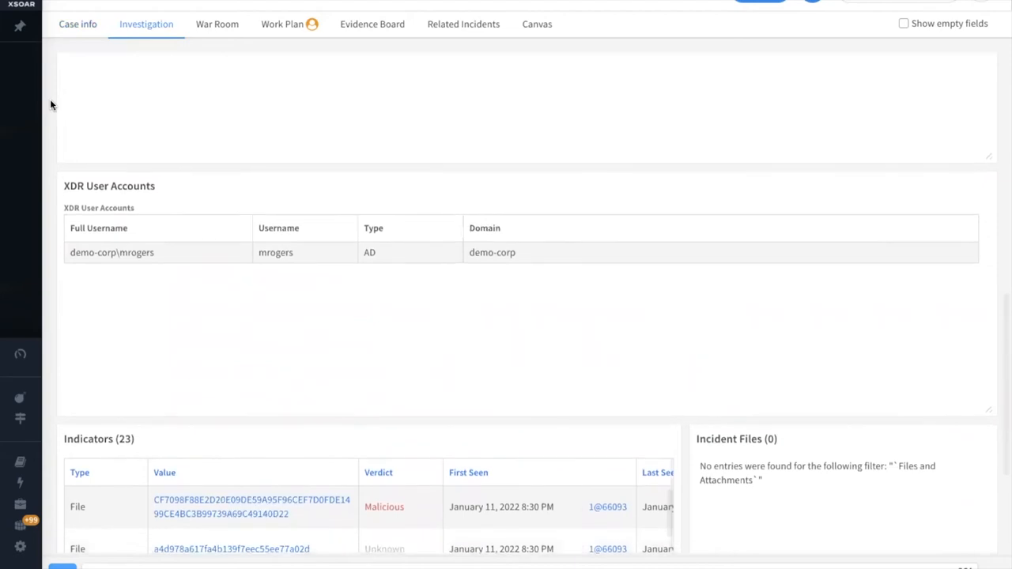
{"action": "scroll", "scroll_direction": "down", "scroll_amount": 3}
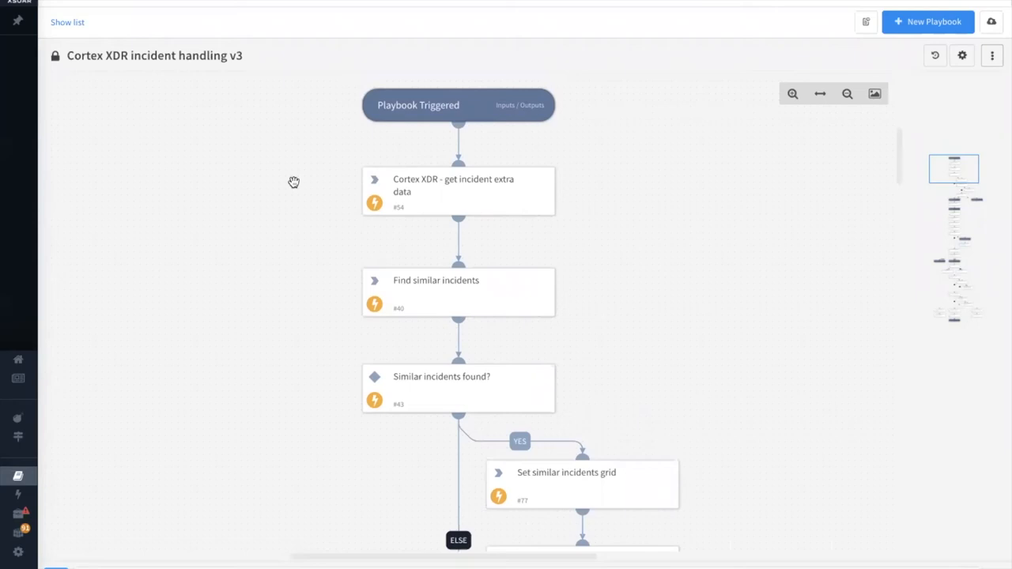
Trace the Cortex XDR incident handling v3 playbook from Playbook Triggered past Hunt for related IOCs?
{"action": "scroll", "scroll_direction": "down", "scroll_amount": 3}
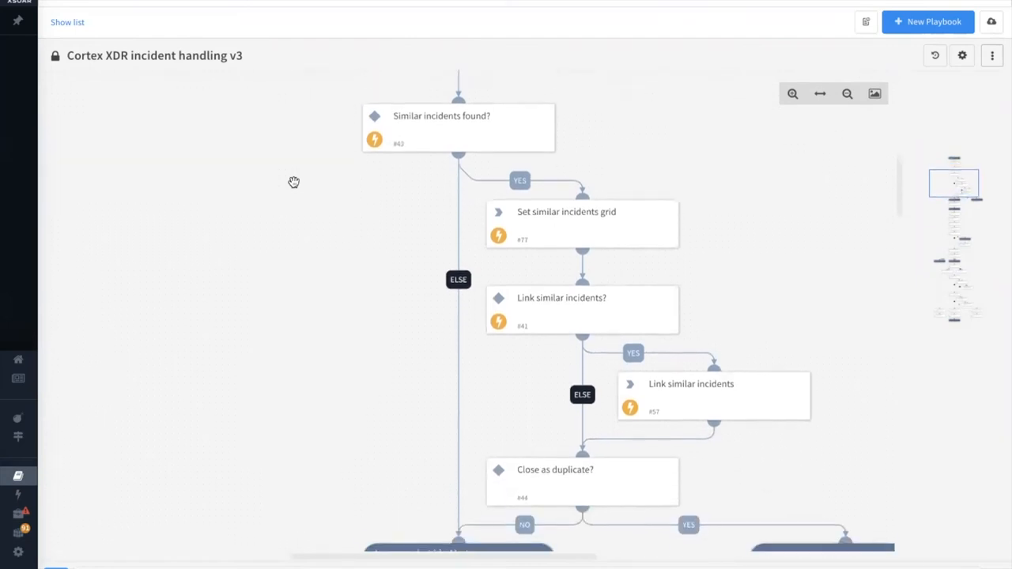
{"action": "scroll", "scroll_direction": "down", "scroll_amount": 3}
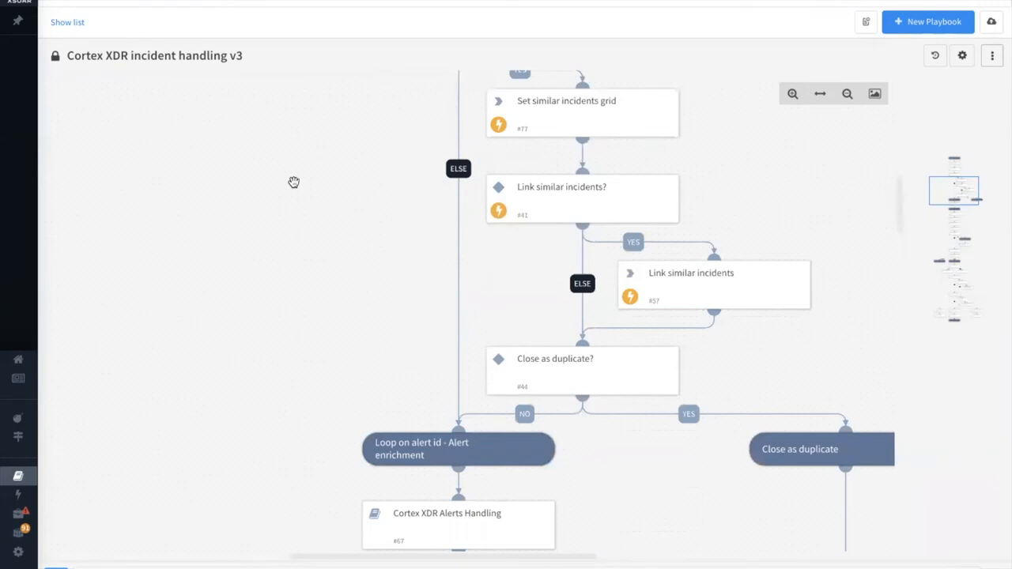
{"action": "scroll", "scroll_direction": "down", "scroll_amount": 3}
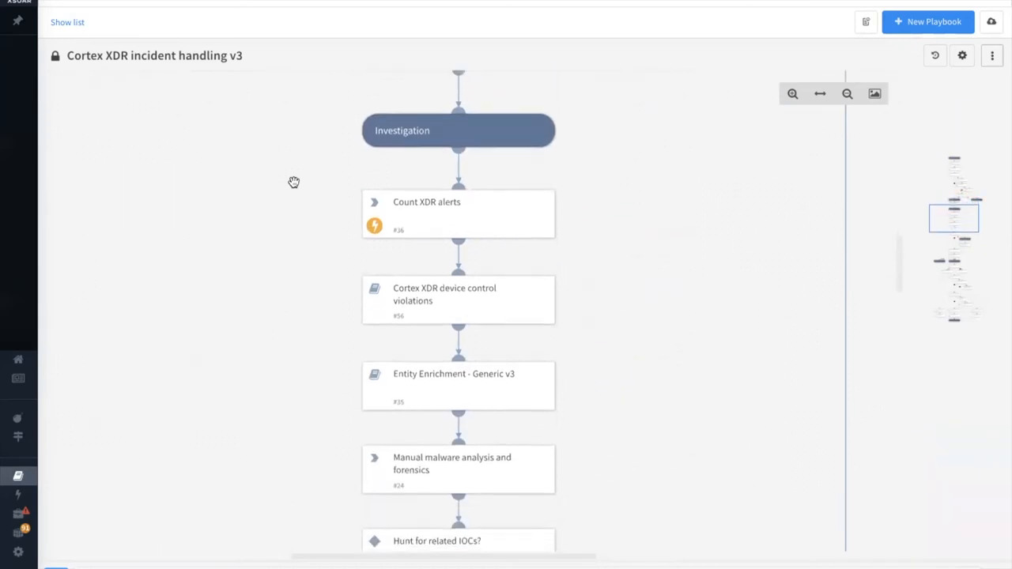
{"action": "scroll", "scroll_direction": "down", "scroll_amount": 3}
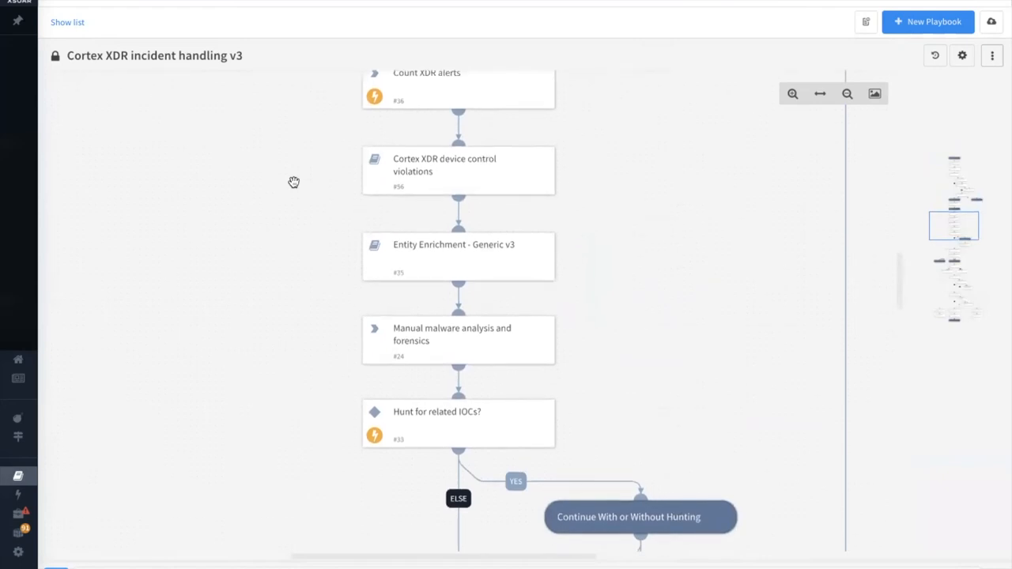
{"action": "scroll", "scroll_direction": "down", "scroll_amount": 3}
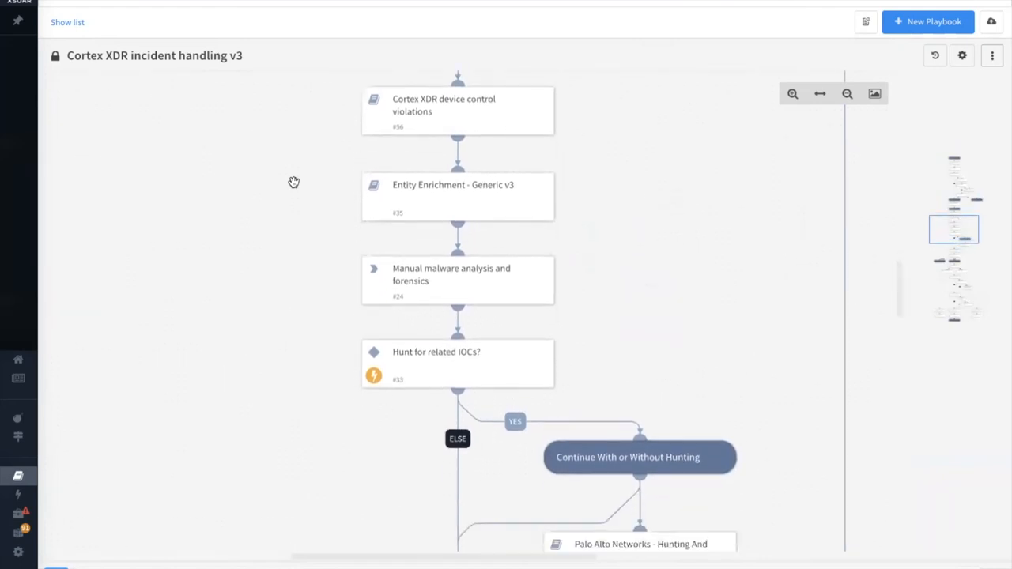
{"action": "scroll", "scroll_direction": "down", "scroll_amount": 3}
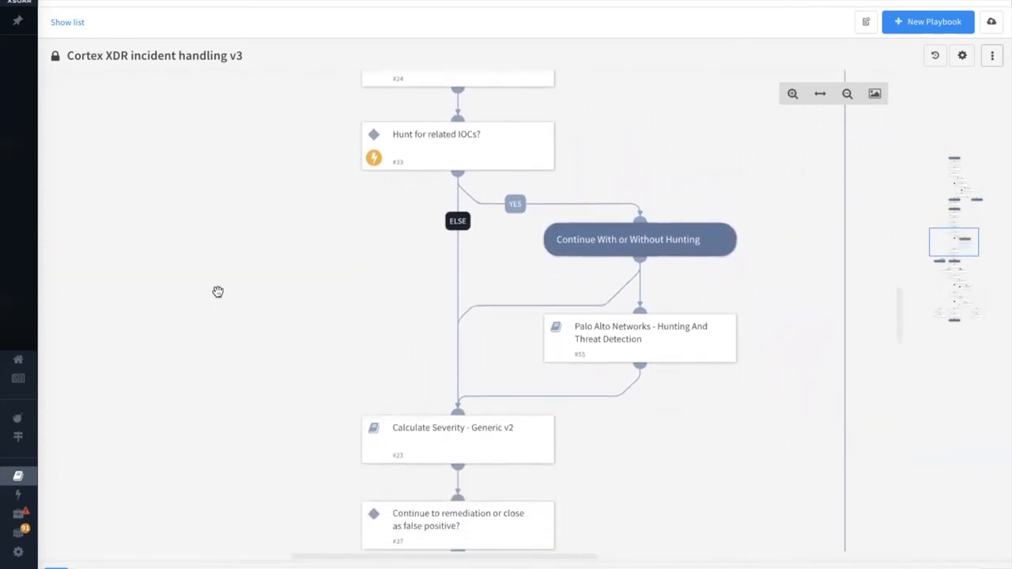
Scroll the playbook past Calculate Severity to the Remediation and Auto remediation? tasks
{"action": "scroll", "scroll_direction": "down", "scroll_amount": 3}
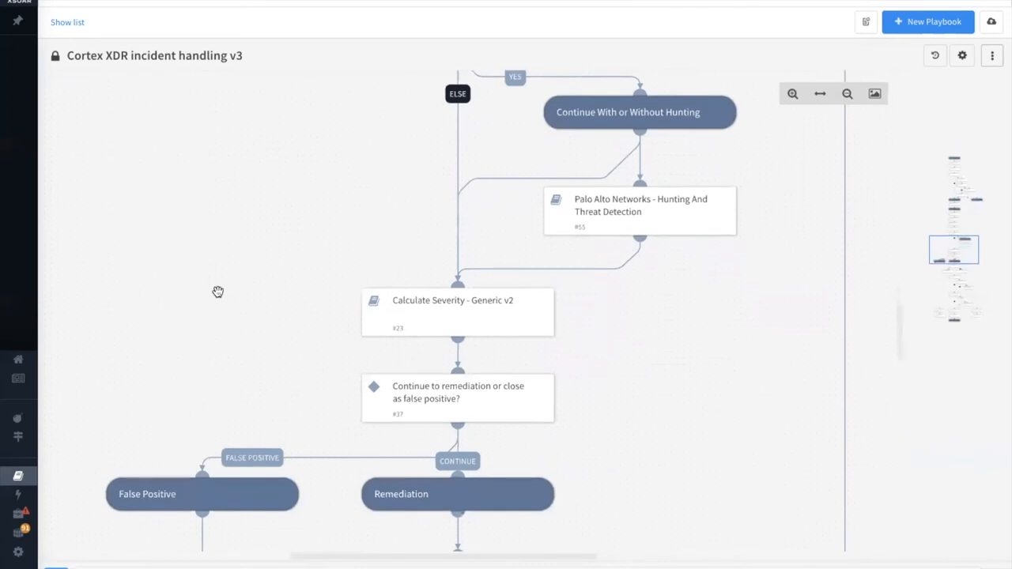
{"action": "scroll", "scroll_direction": "down", "scroll_amount": 3}
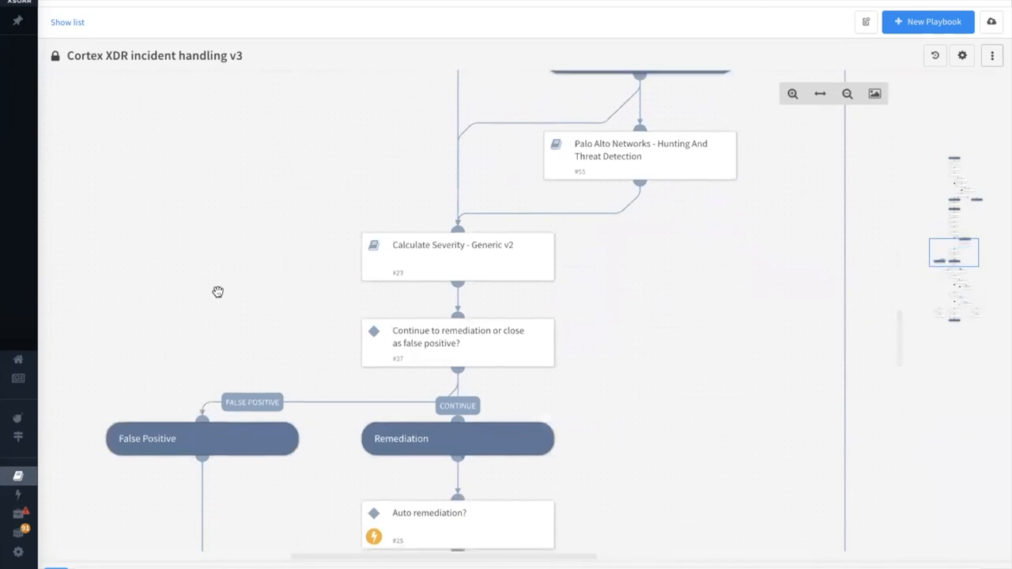
{"action": "scroll", "scroll_direction": "down", "scroll_amount": 3}
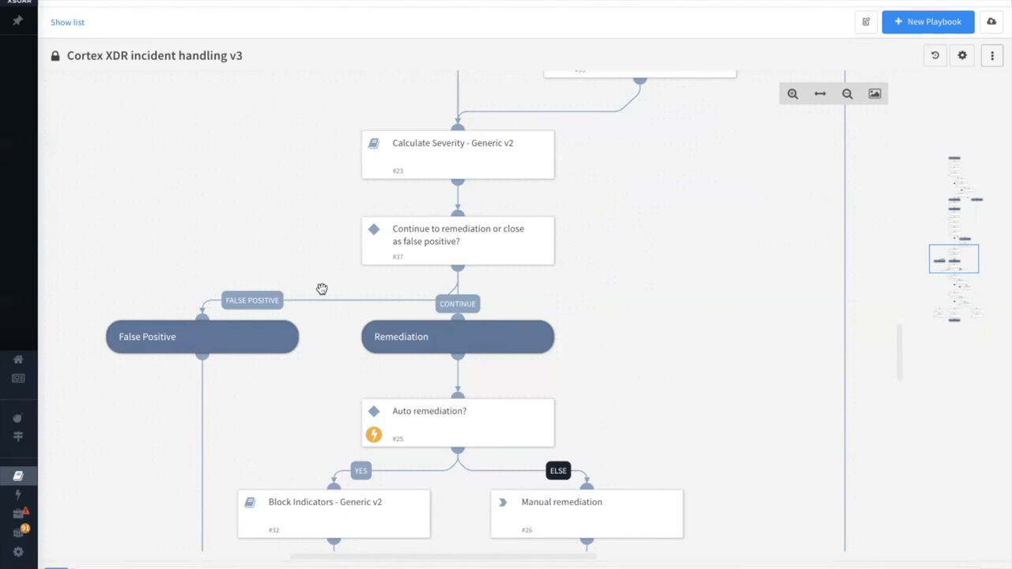
Scroll the playbook through Block ports? and the close-incident tasks to Done
{"action": "scroll", "scroll_direction": "down", "scroll_amount": 3}
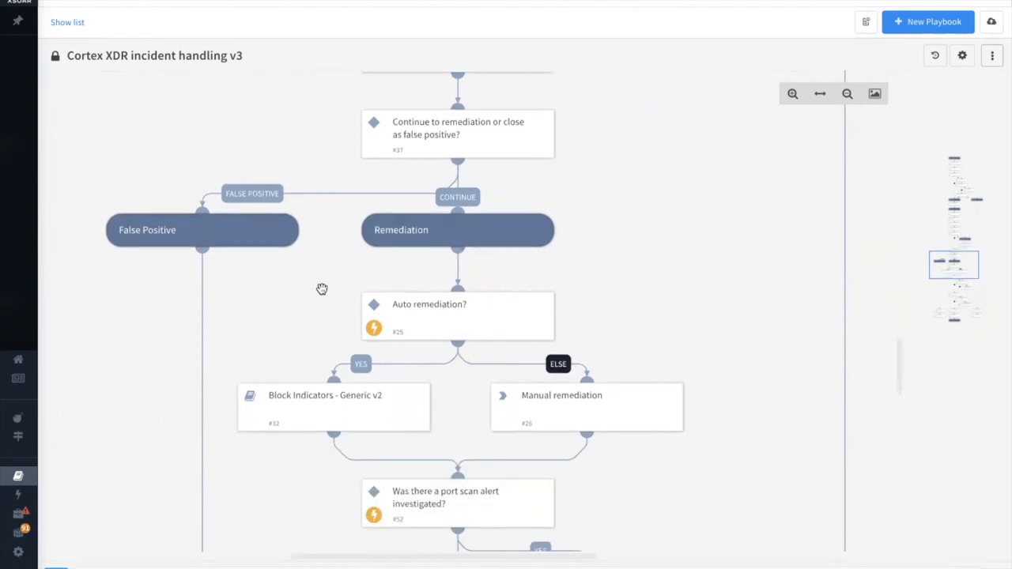
{"action": "scroll", "scroll_direction": "down", "scroll_amount": 3}
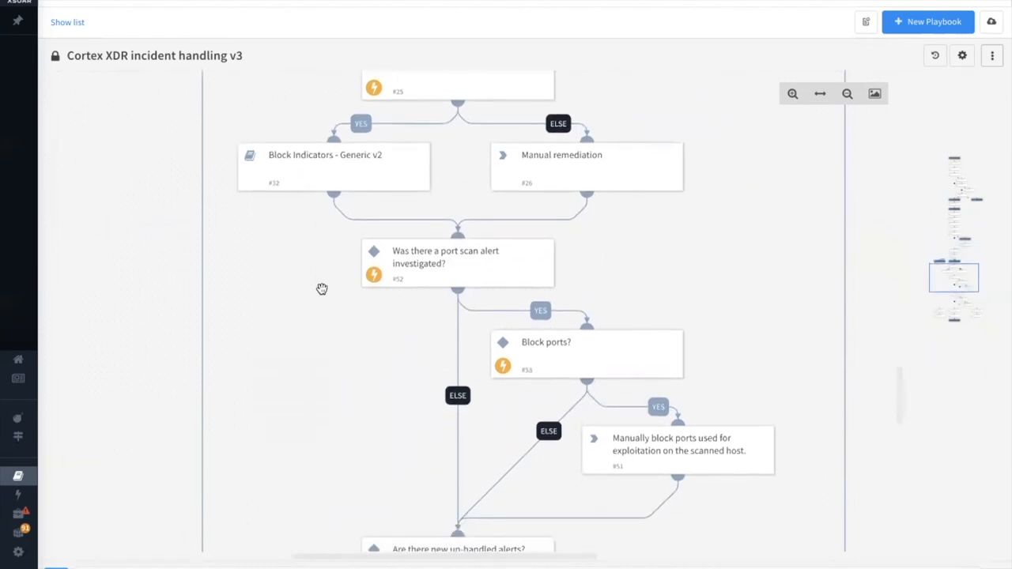
{"action": "scroll", "scroll_direction": "down", "scroll_amount": 3}
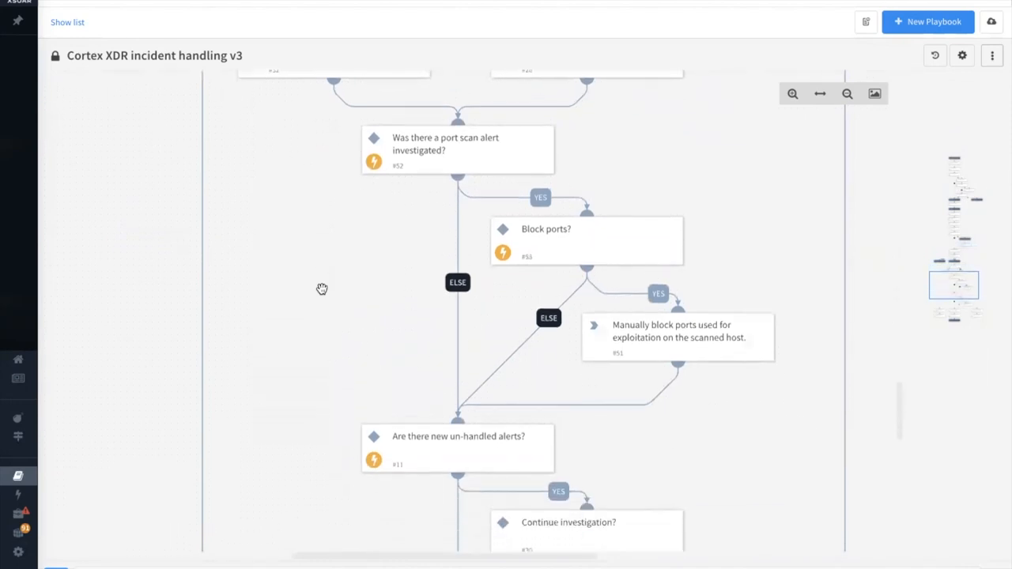
{"action": "scroll", "scroll_direction": "down", "scroll_amount": 3}
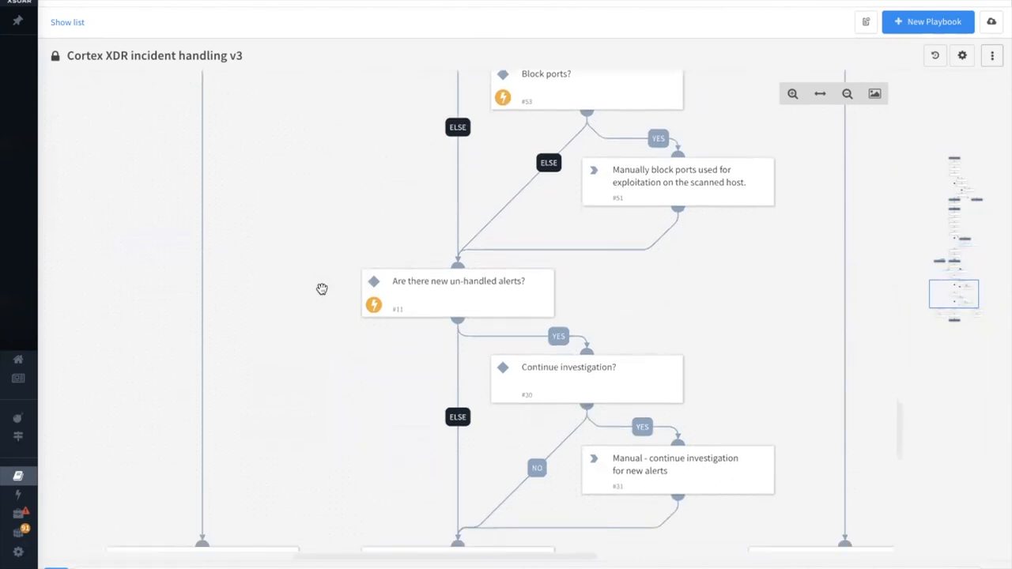
{"action": "scroll", "scroll_direction": "down", "scroll_amount": 3}
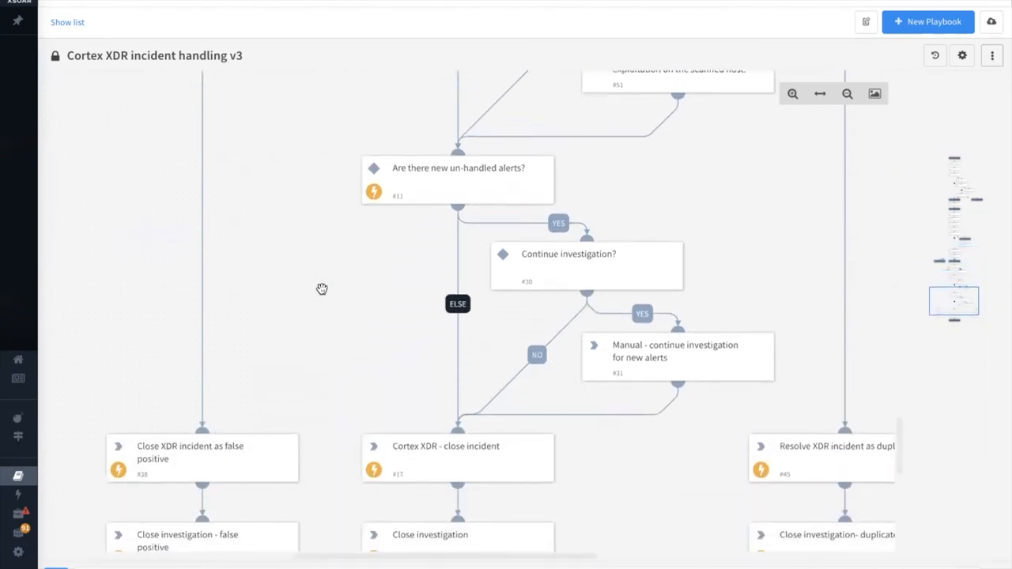
{"action": "scroll", "scroll_direction": "down", "scroll_amount": 3}
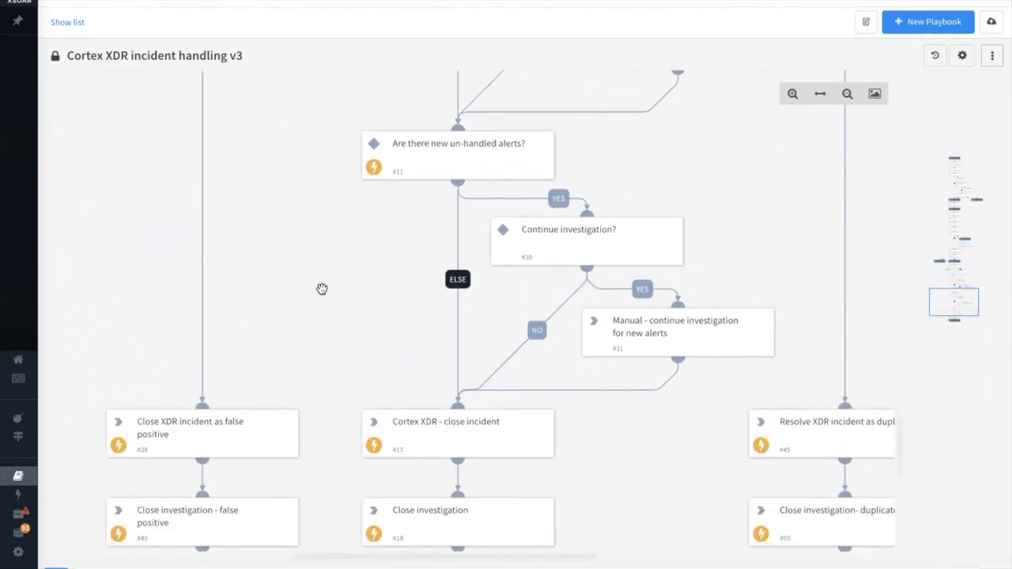
{"action": "scroll", "scroll_direction": "down", "scroll_amount": 3}
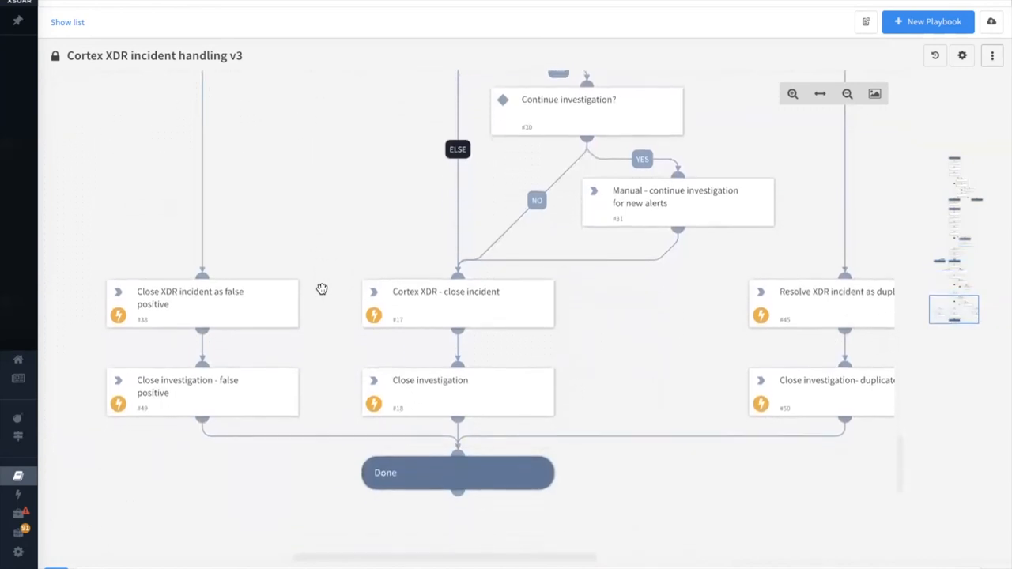